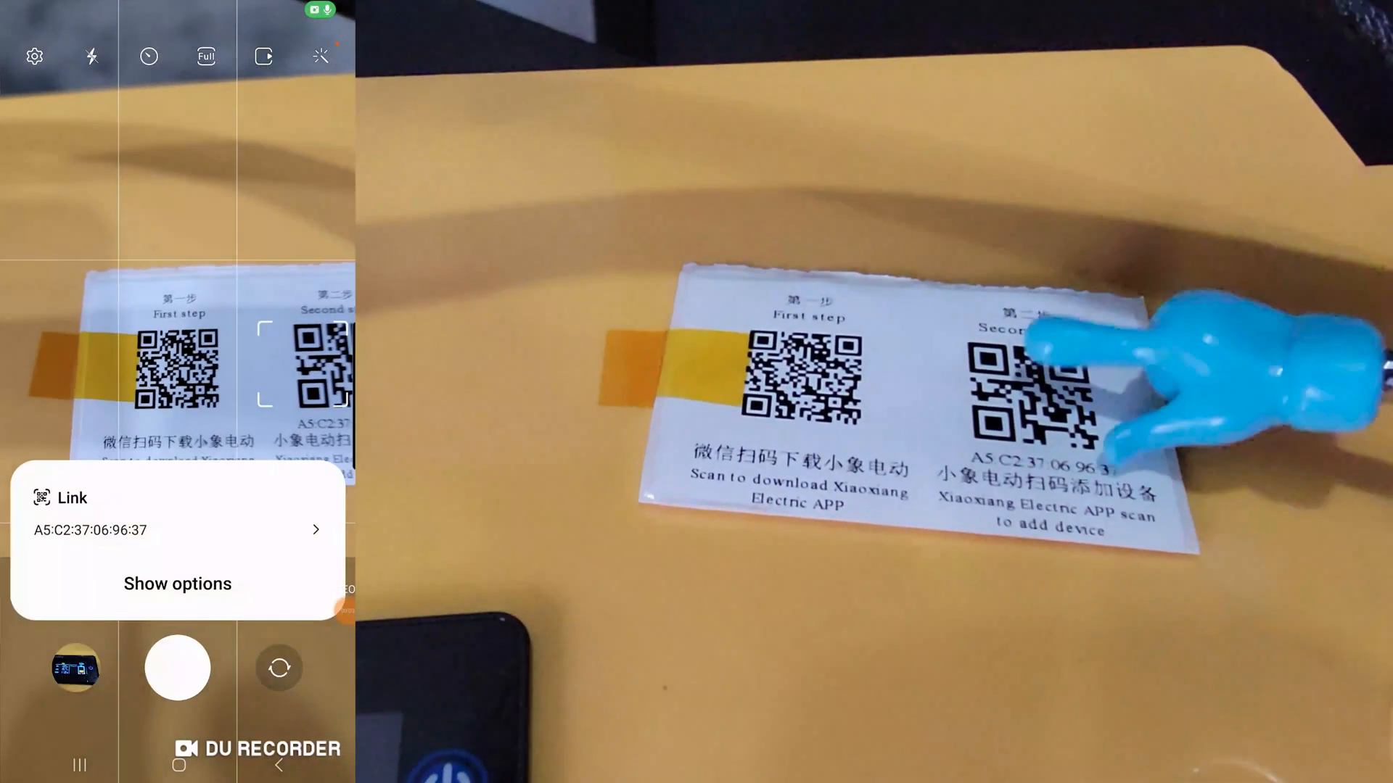
- Follow the scanned Link result for battery address A5:C2:37:06:96:37
left_click(177, 513)
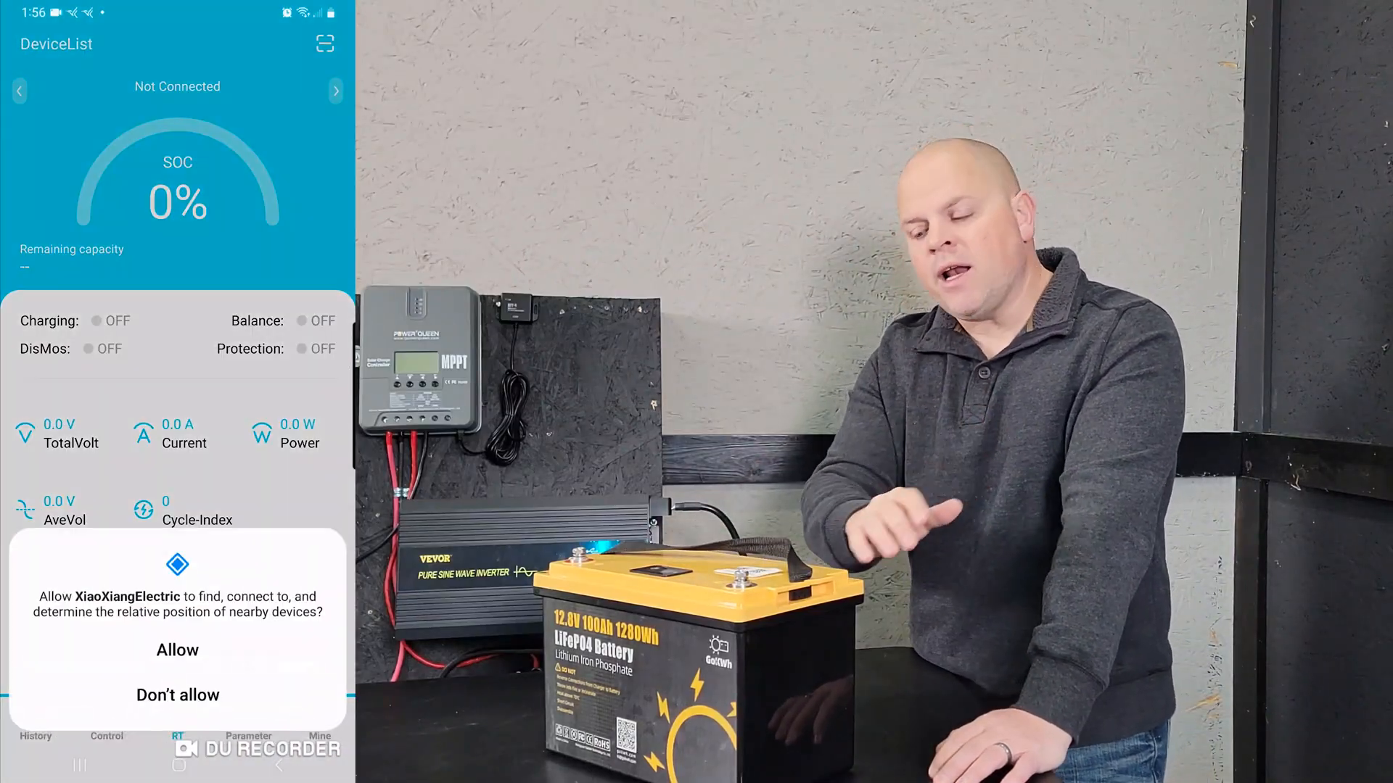
- Allow nearby-device access so battery DP04S007L4S100A connects at 100% charge
left_click(177, 650)
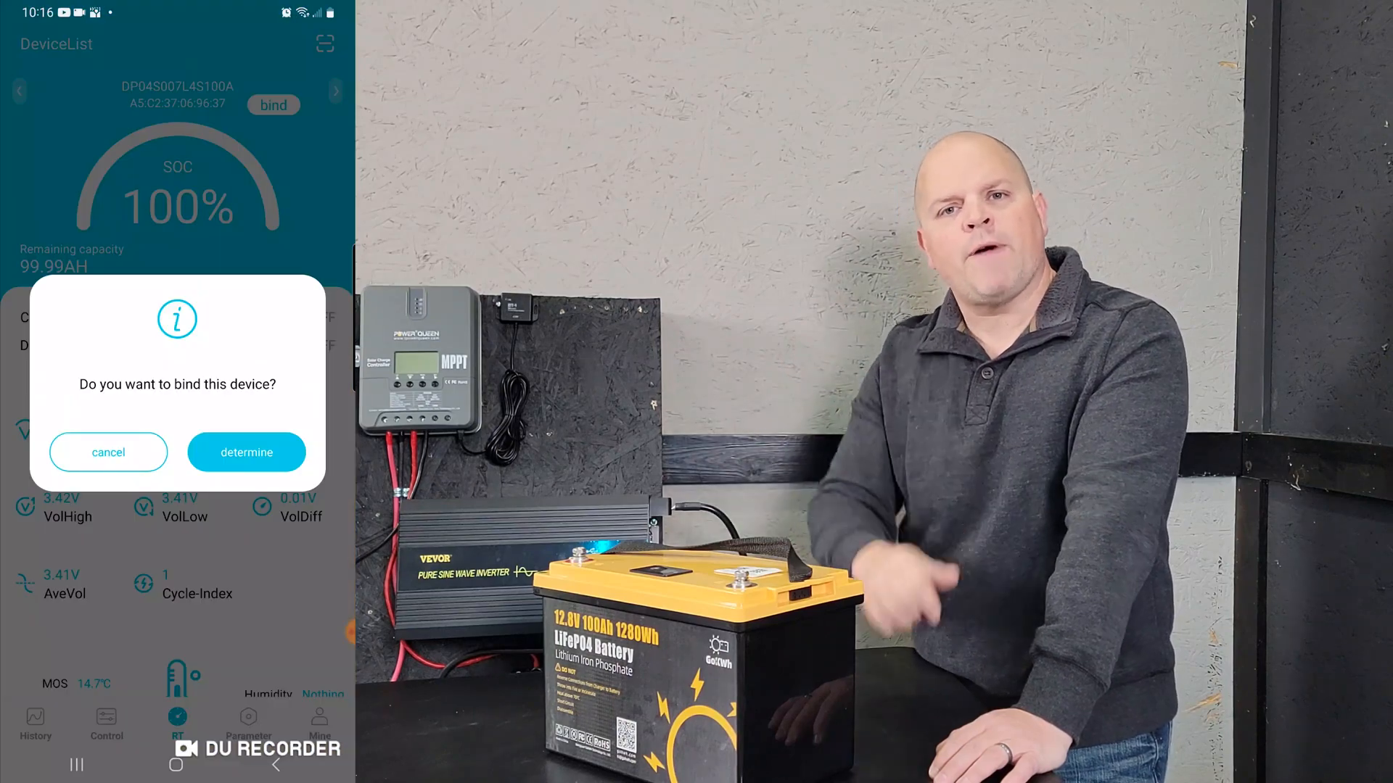